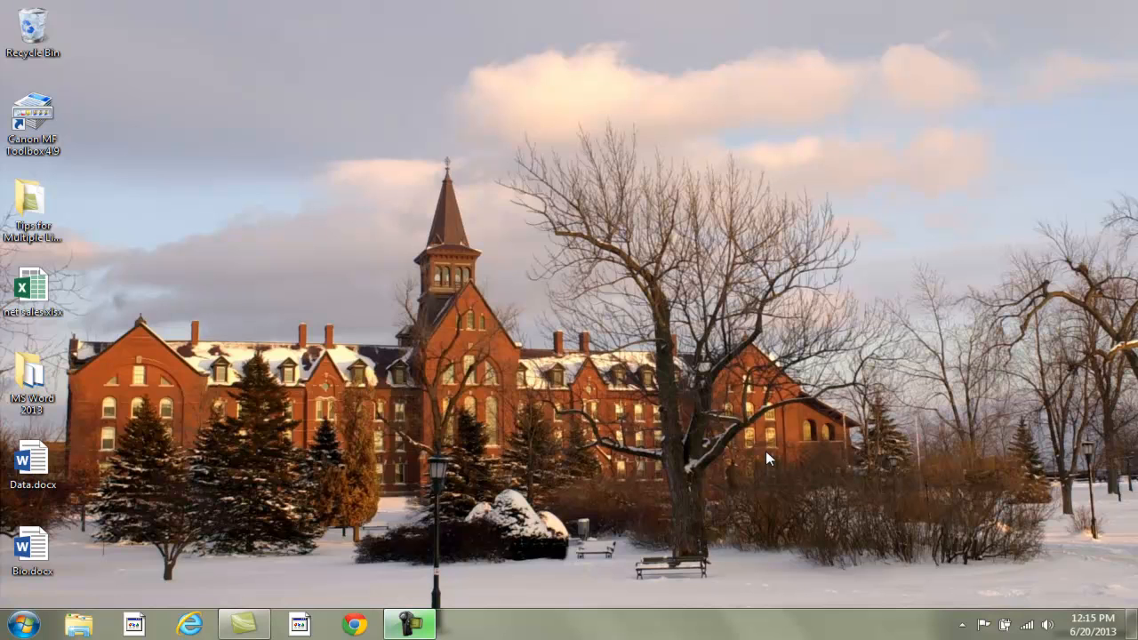
pyautogui.moveTo(623, 478)
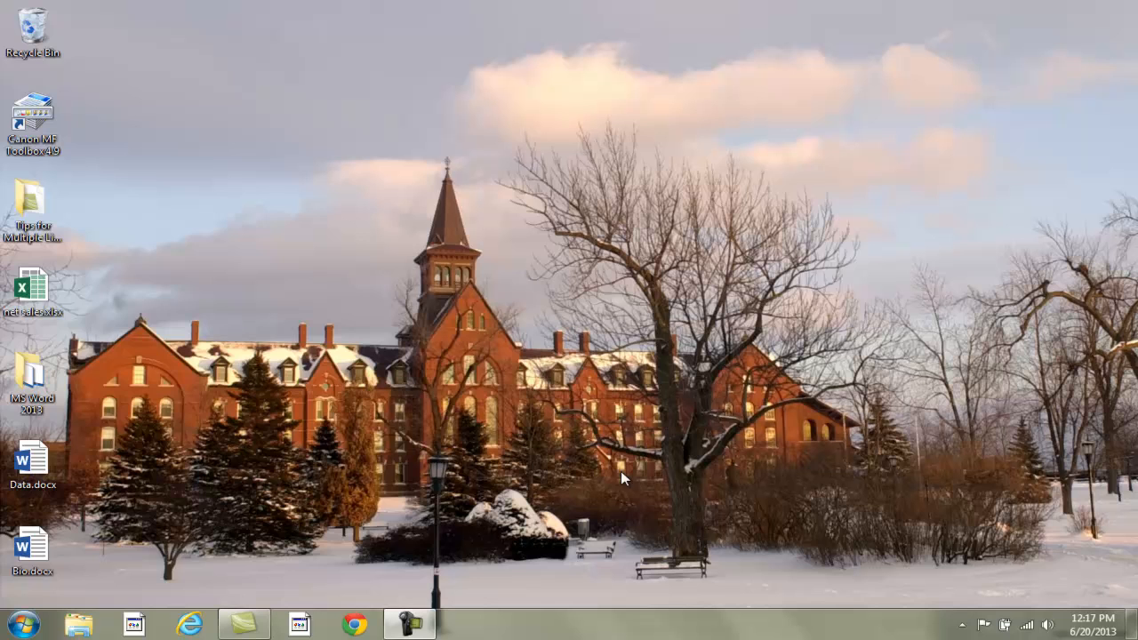
# Launch Word 2013 from the Microsoft Office 2013 folder in the Start menu's All Programs list.
pyautogui.click(18, 622)
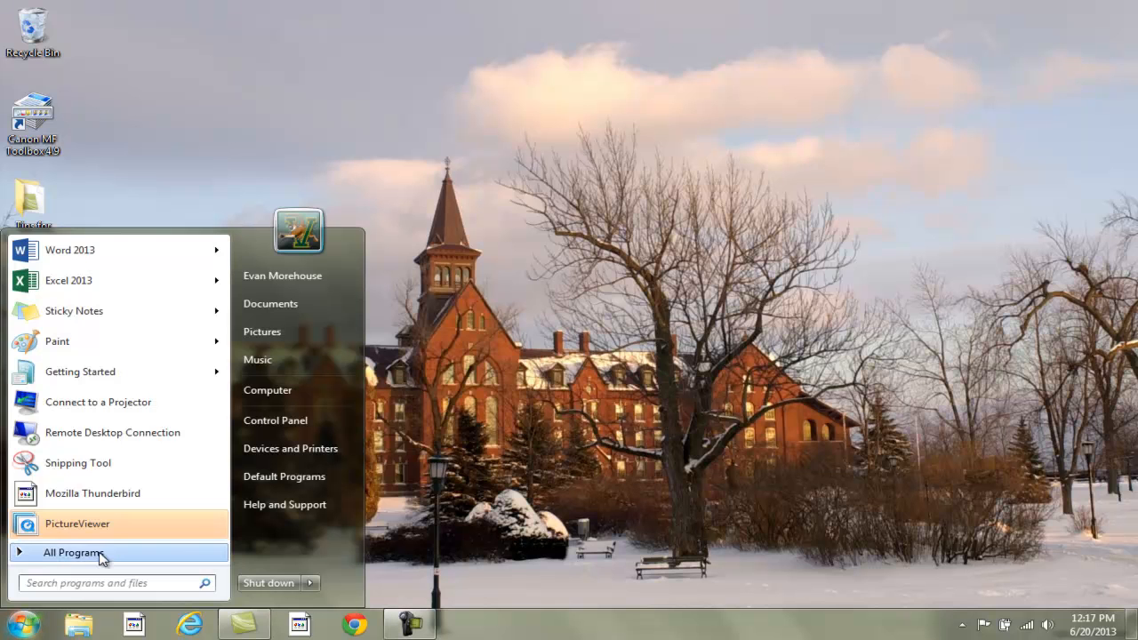
pyautogui.click(73, 552)
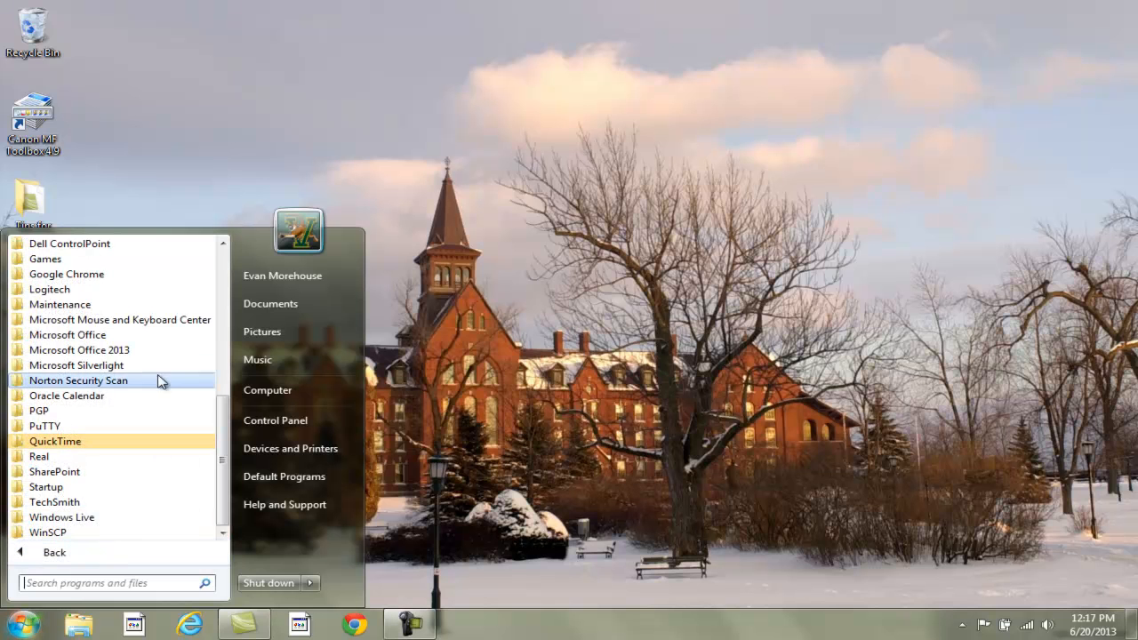
pyautogui.click(79, 350)
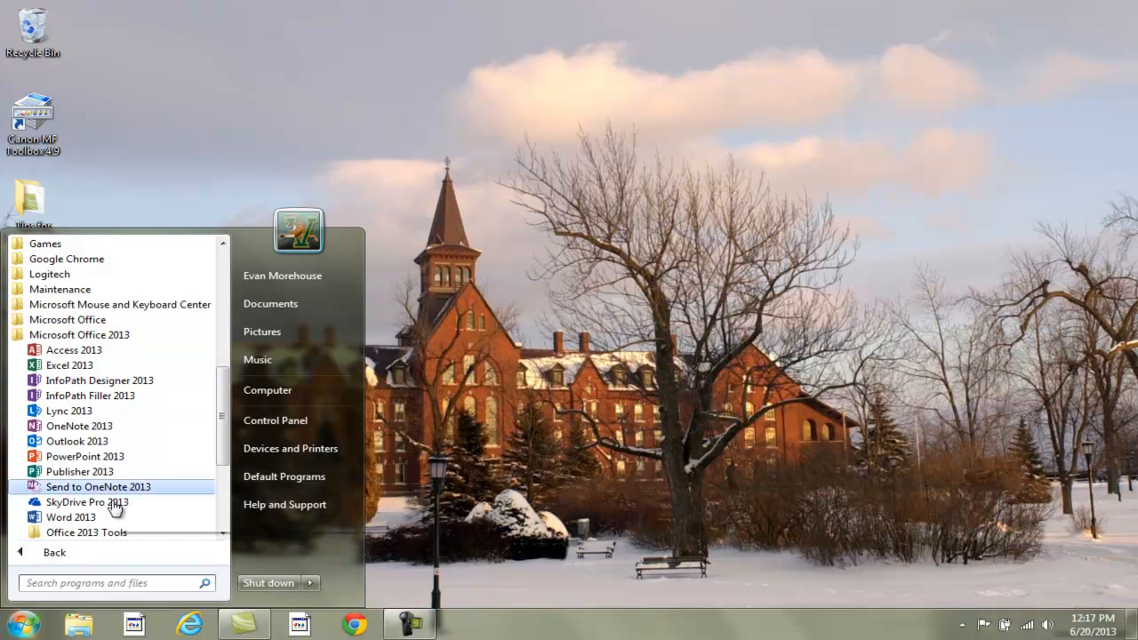
pyautogui.click(70, 516)
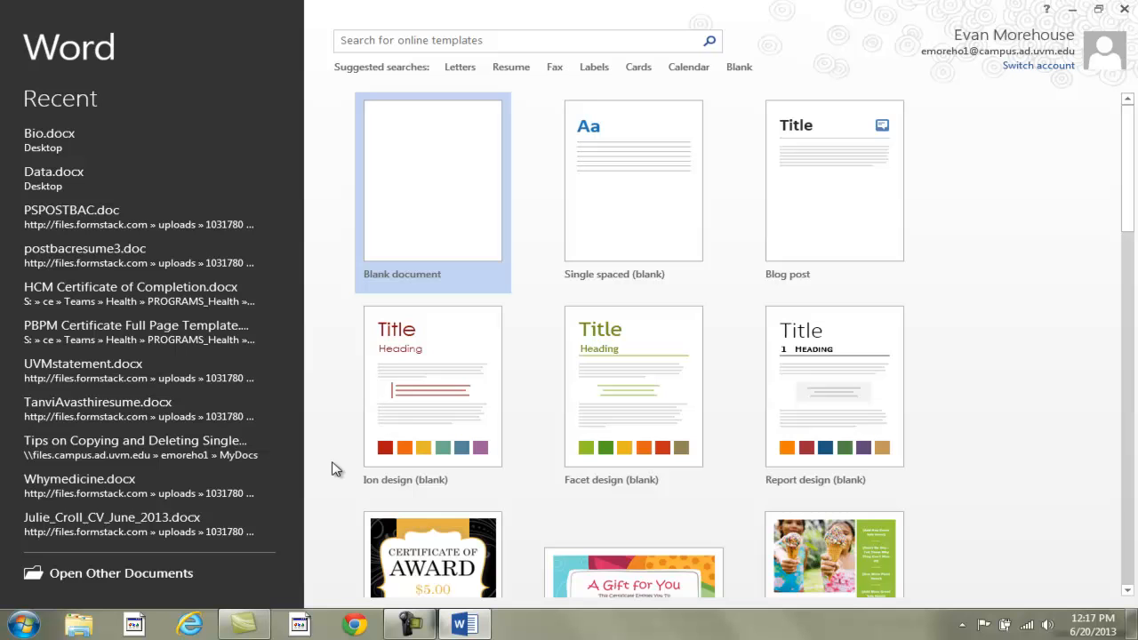
pyautogui.moveTo(1109, 241)
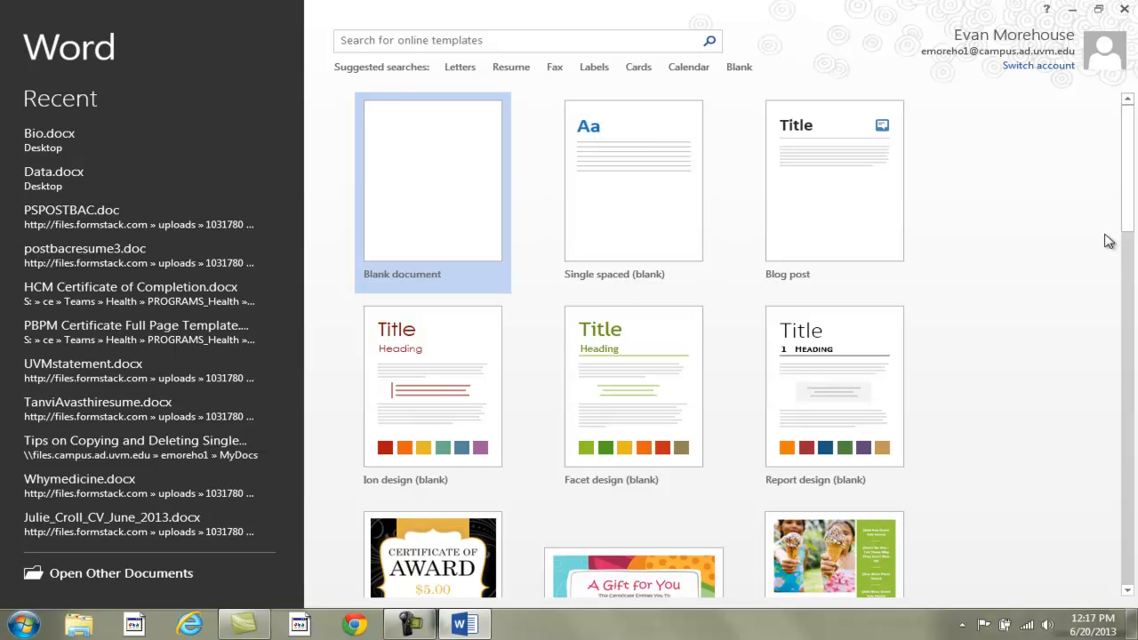
# Browse the start-screen template gallery and open Data.docx from the recent documents.
pyautogui.scroll(-3)
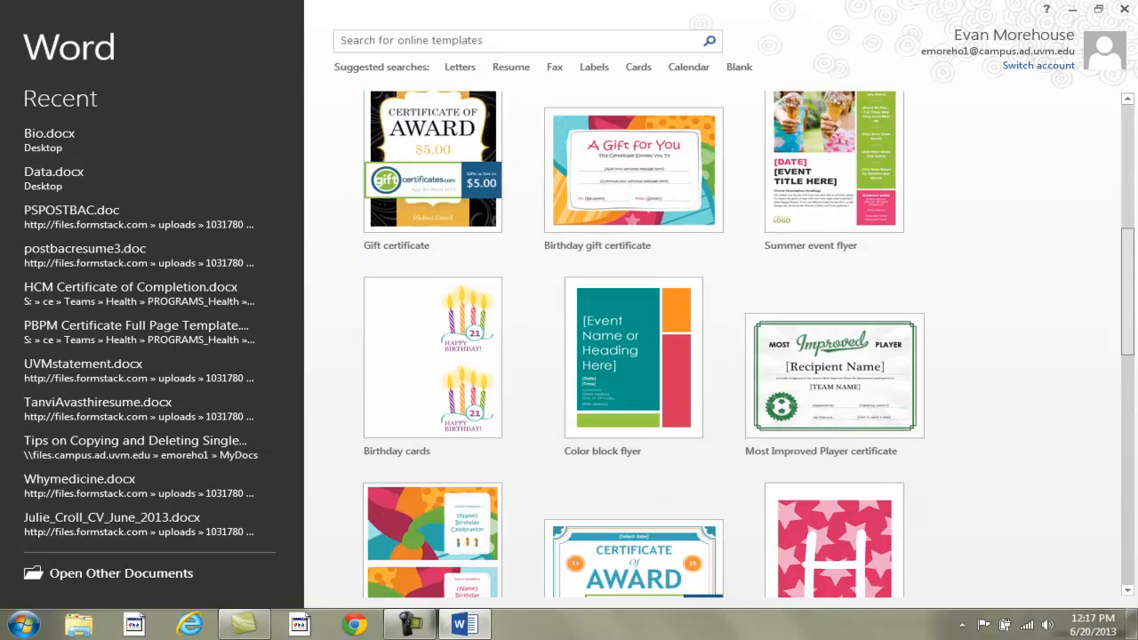
pyautogui.scroll(-3)
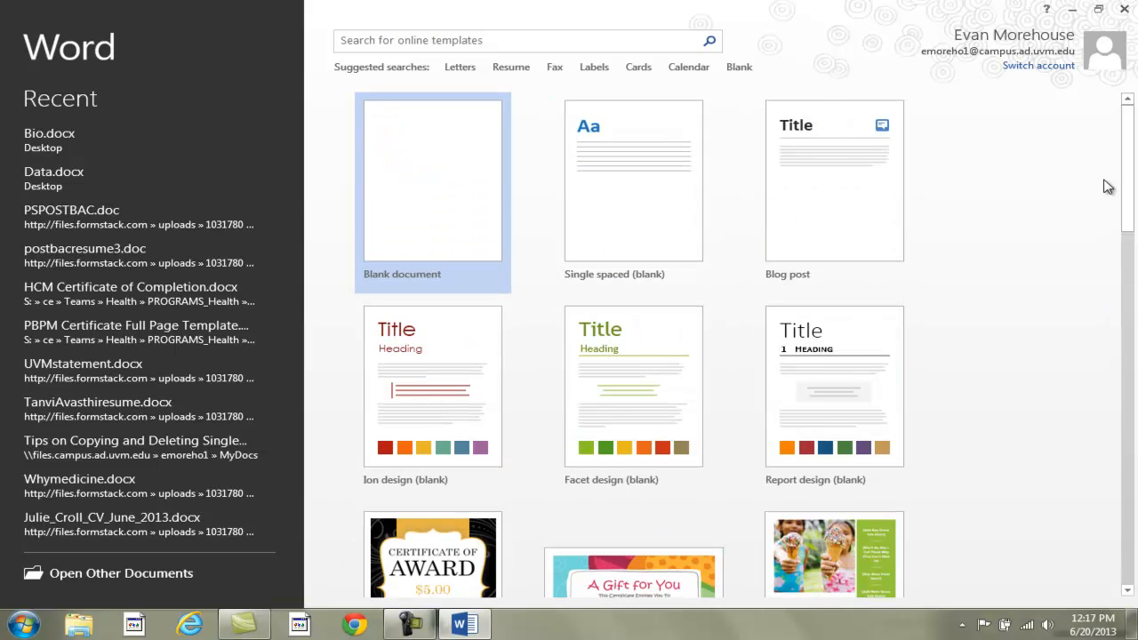
pyautogui.click(433, 181)
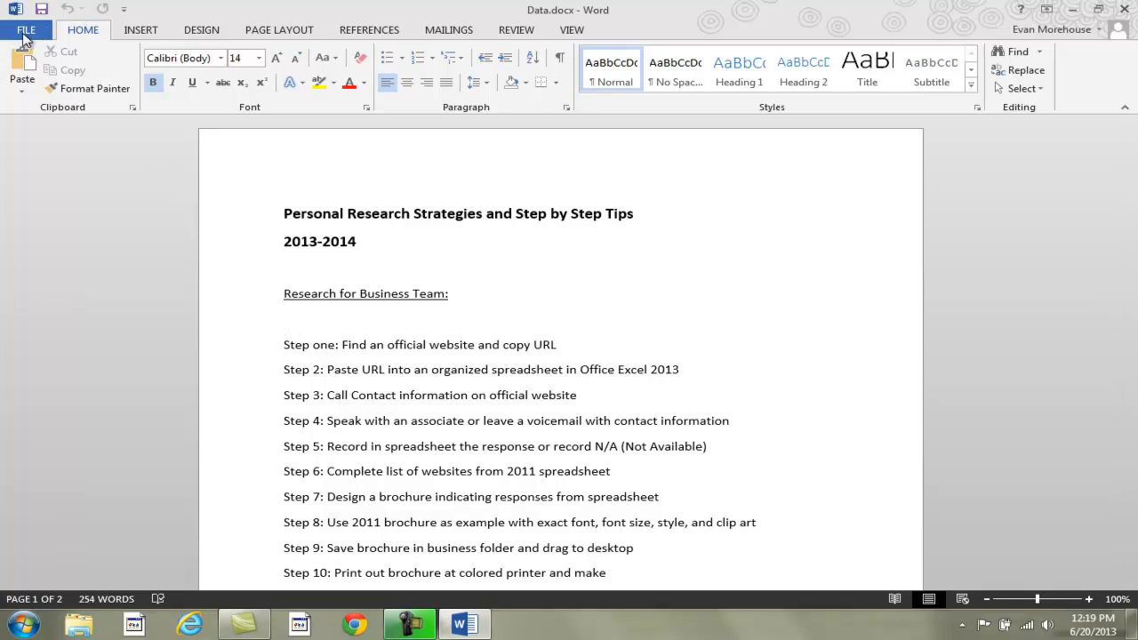
# Show the backstage Info page for Data.docx with its document properties.
pyautogui.click(26, 29)
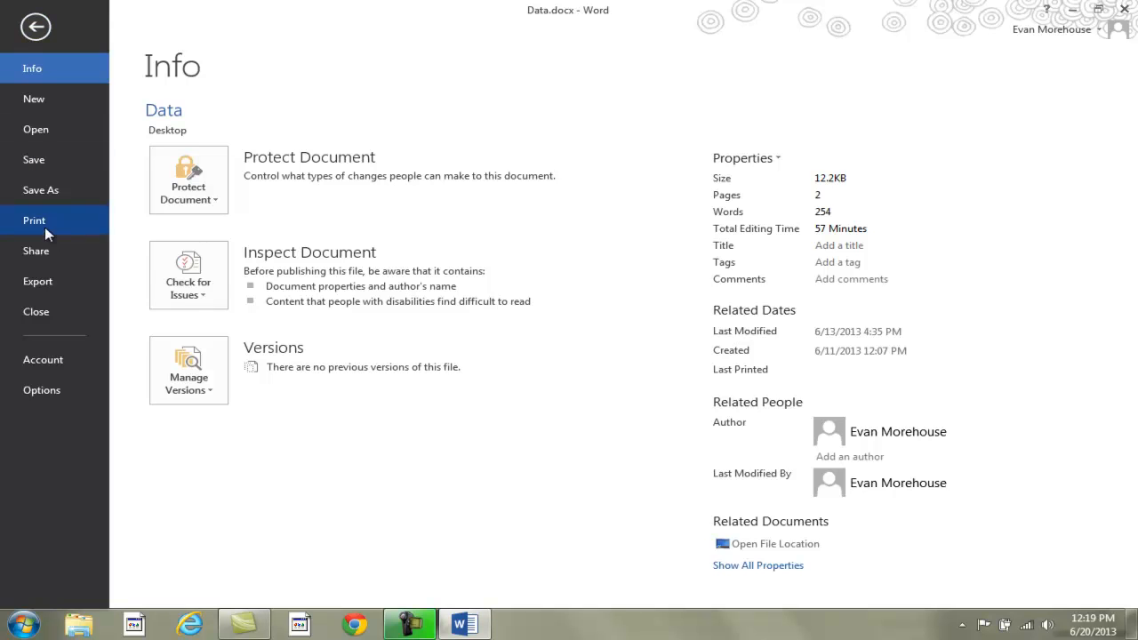
# Show the Share page for Data.docx and its Email sending options.
pyautogui.click(37, 250)
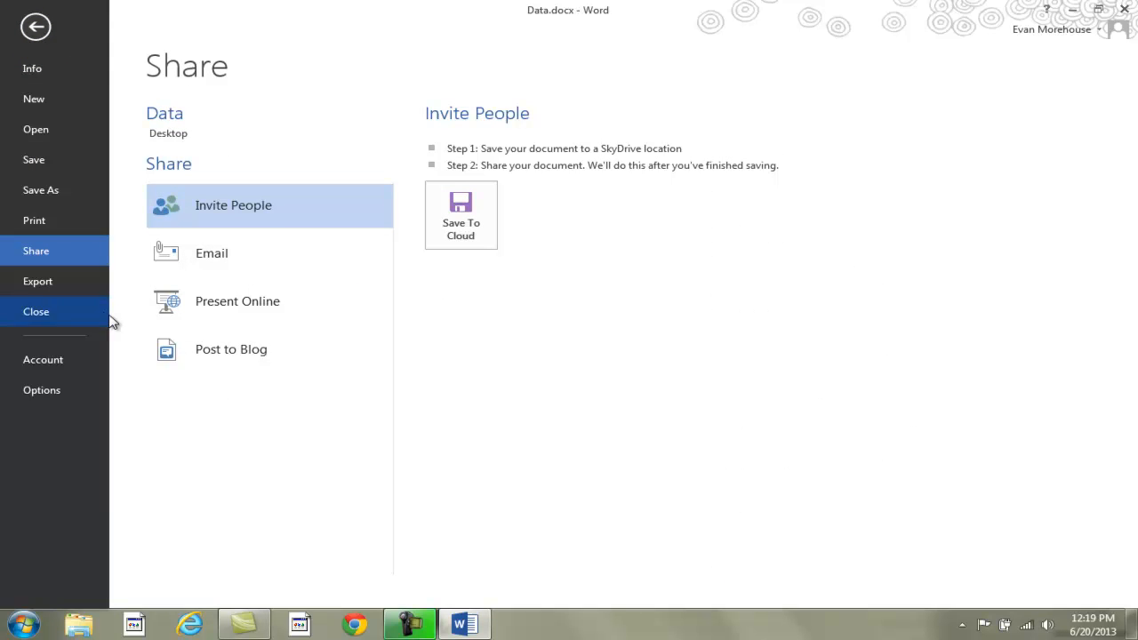
pyautogui.moveTo(131, 338)
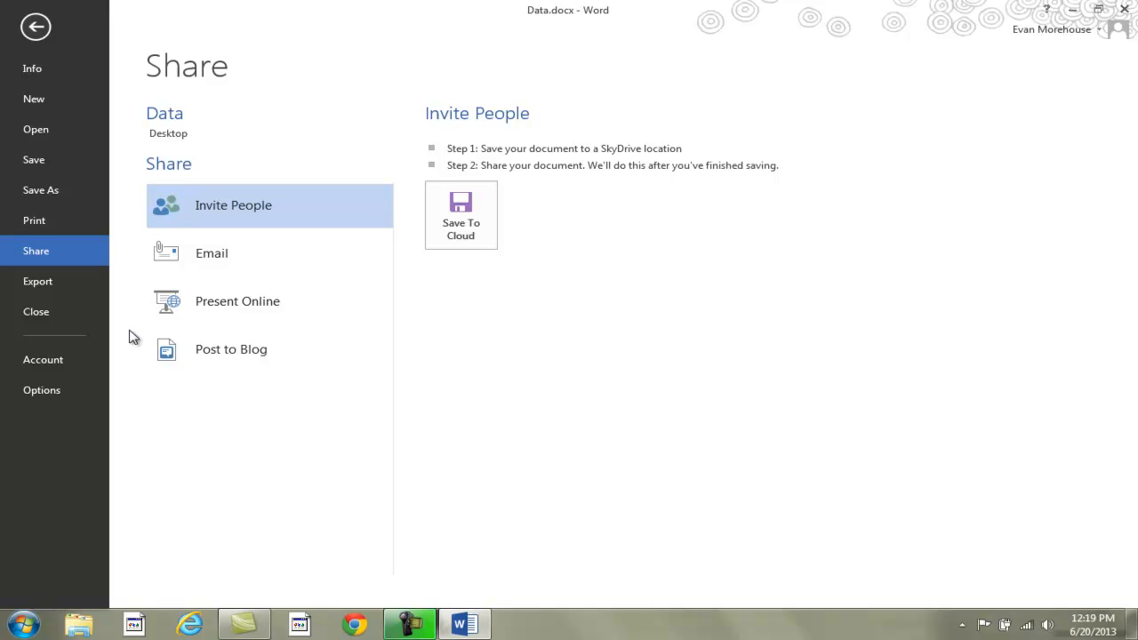
pyautogui.click(211, 253)
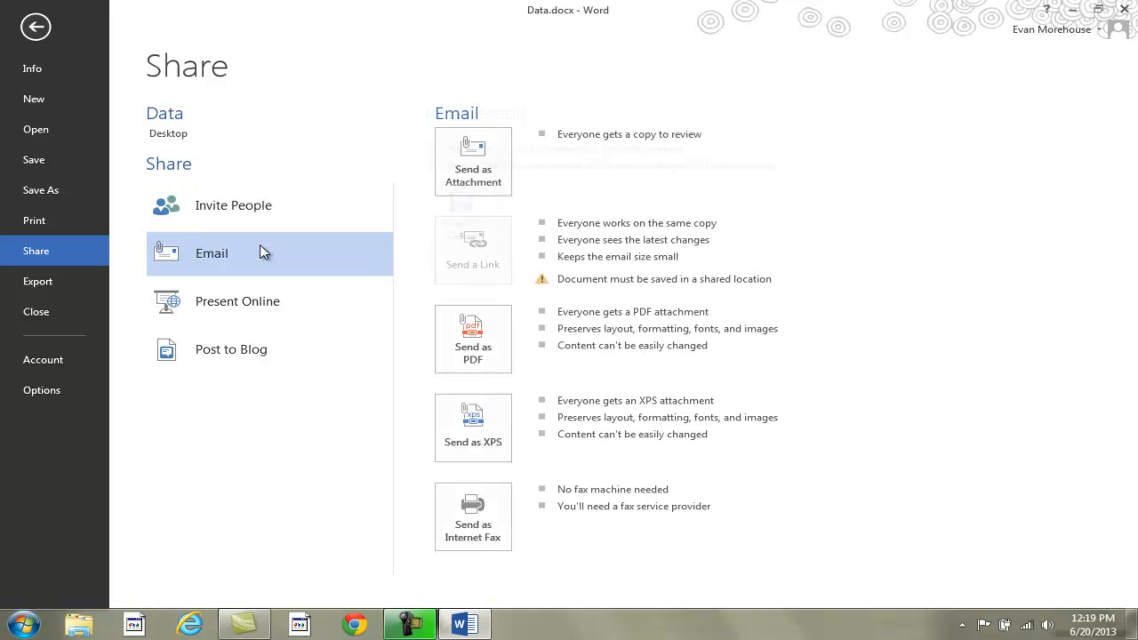
pyautogui.moveTo(262, 314)
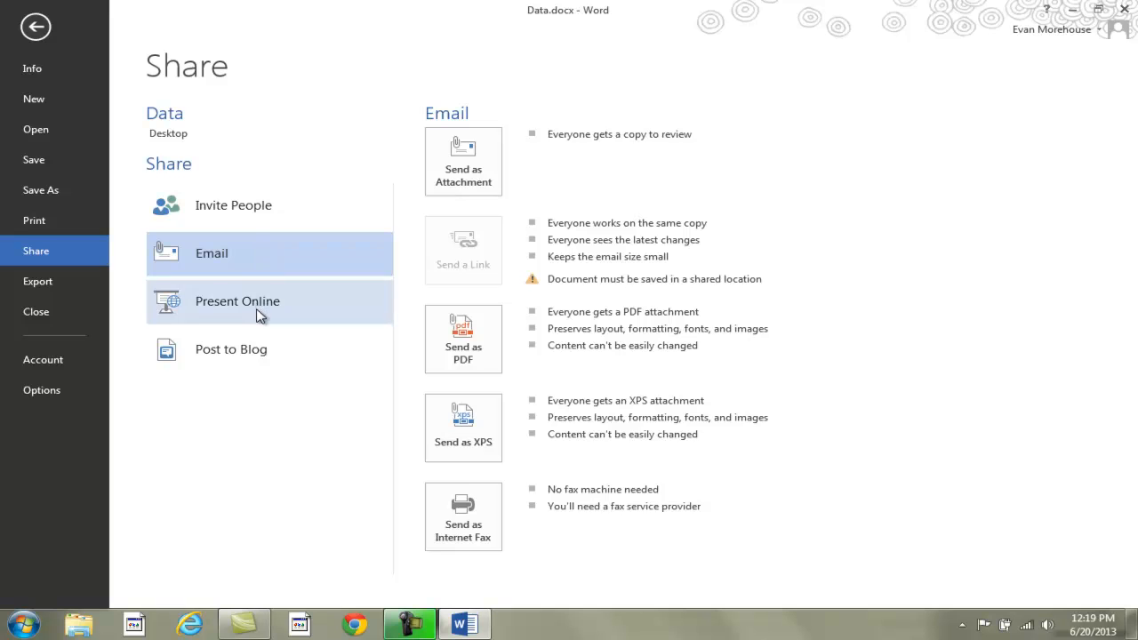
# Preview the Present Online and Post to Blog sharing options.
pyautogui.click(238, 300)
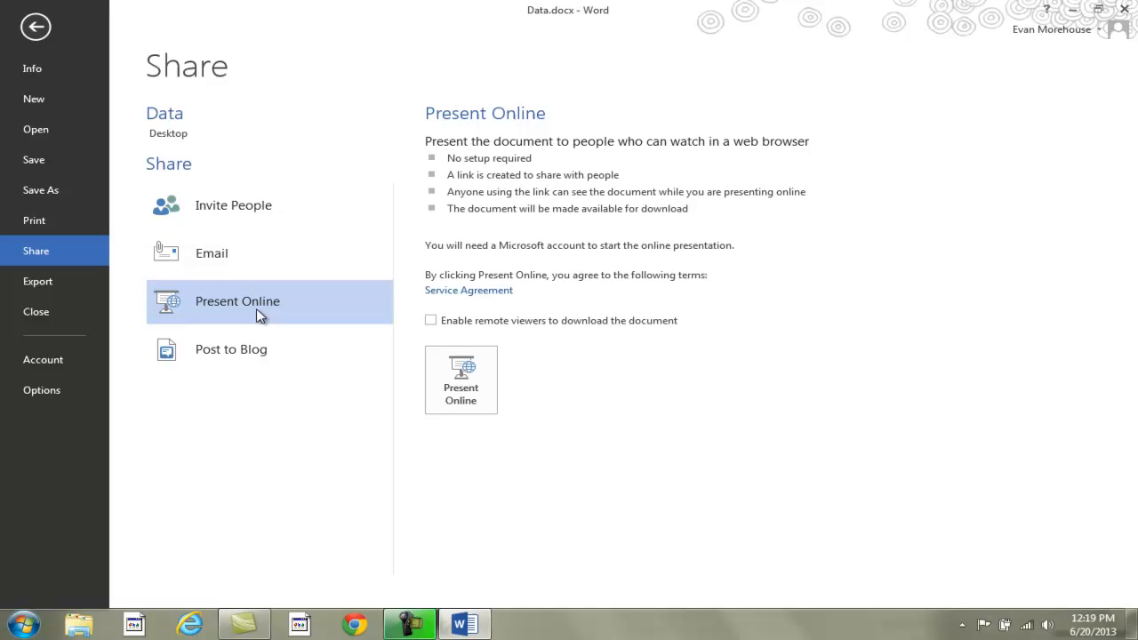
pyautogui.click(230, 349)
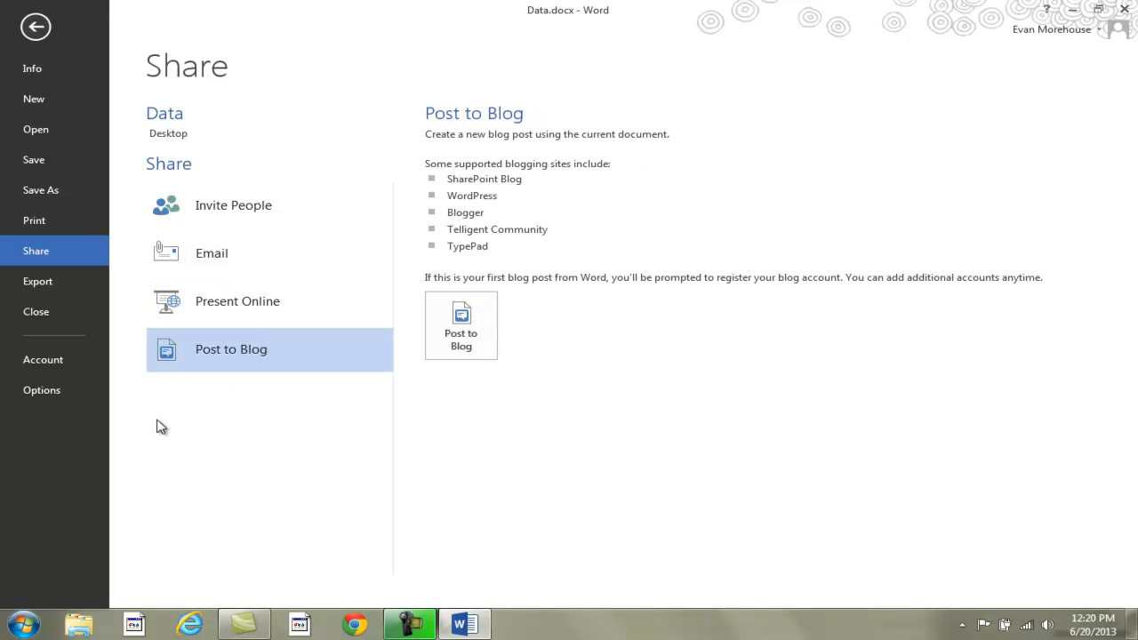